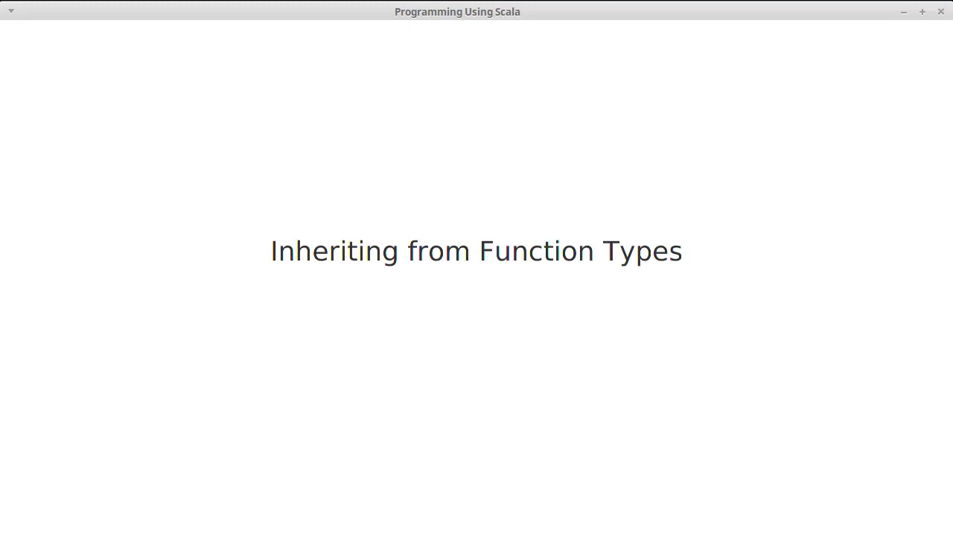
{"action": "mouse_move", "coordinate": [852, 417]}
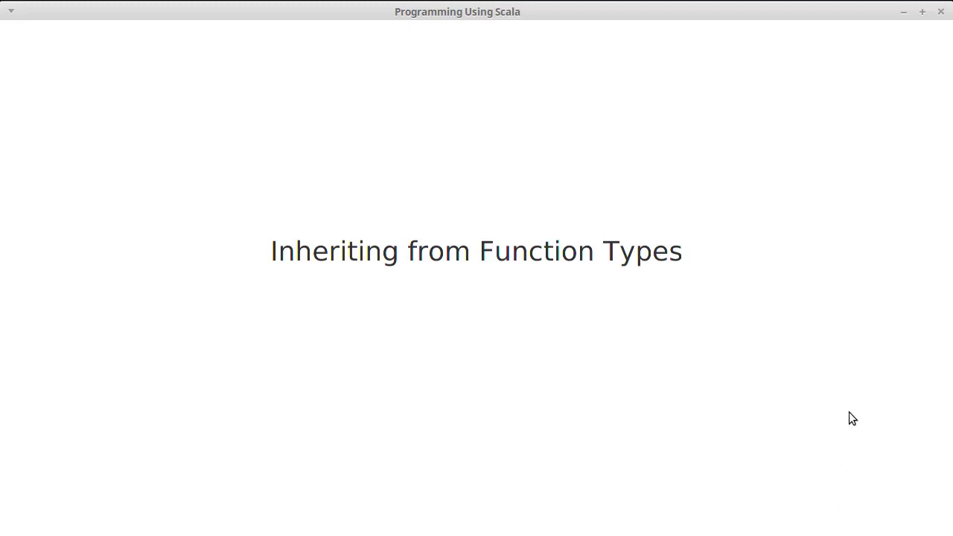
{"action": "mouse_move", "coordinate": [860, 125]}
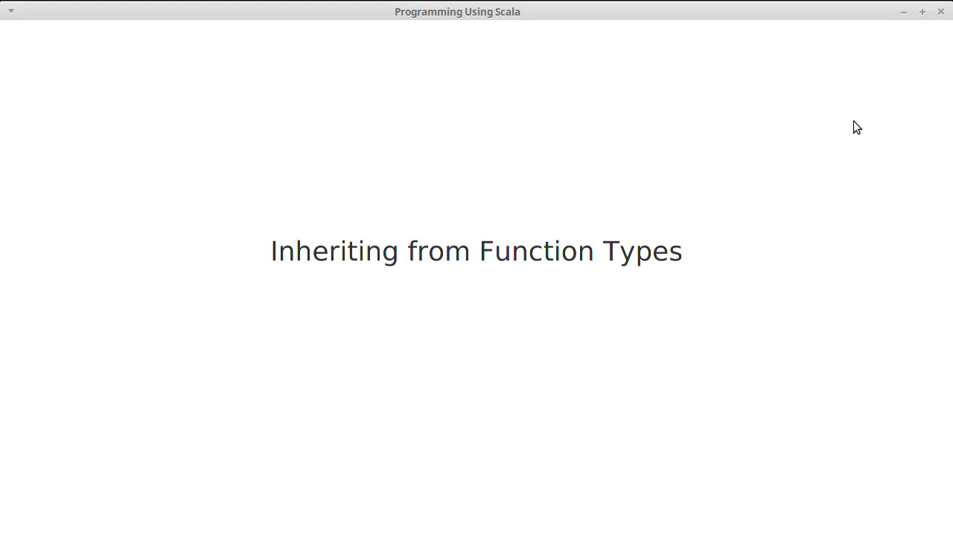
{"action": "mouse_move", "coordinate": [788, 131]}
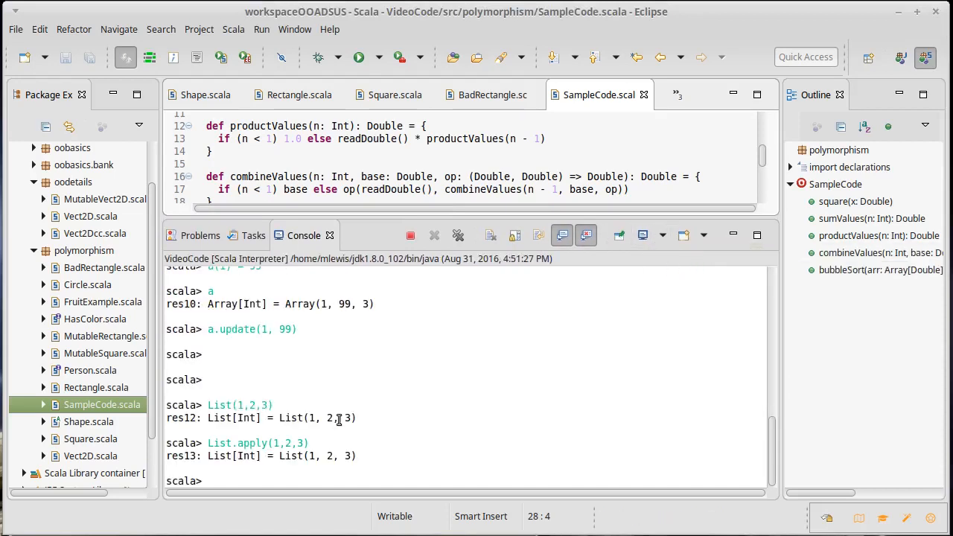
{"action": "mouse_move", "coordinate": [298, 479]}
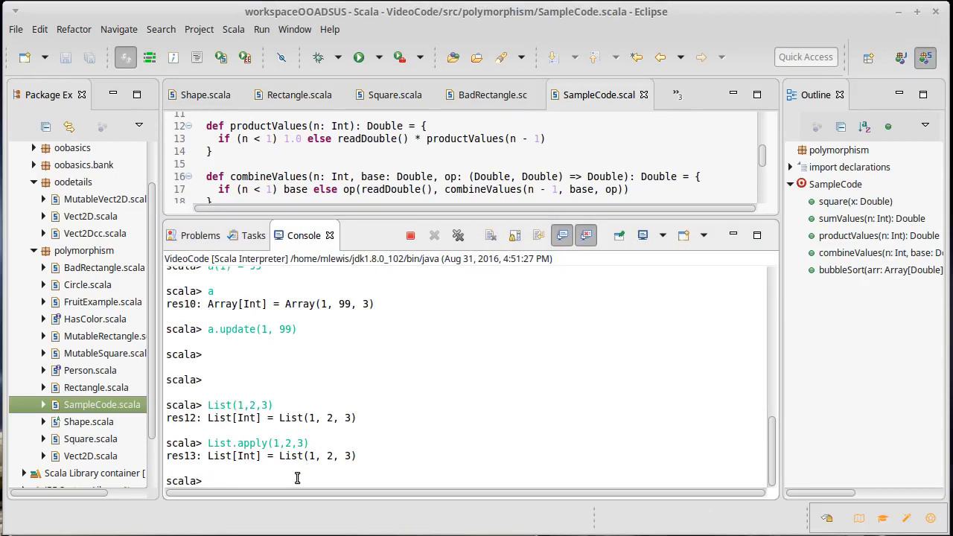
Define class G { def apply(i:Int) = 2*i } in the Scala interpreter.
{"action": "type", "text": "class"}
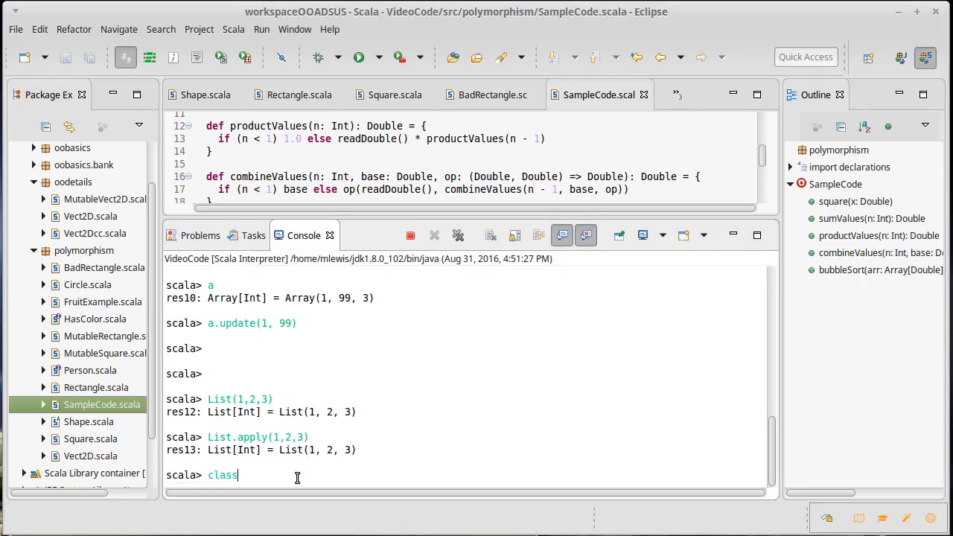
{"action": "type", "text": "G"}
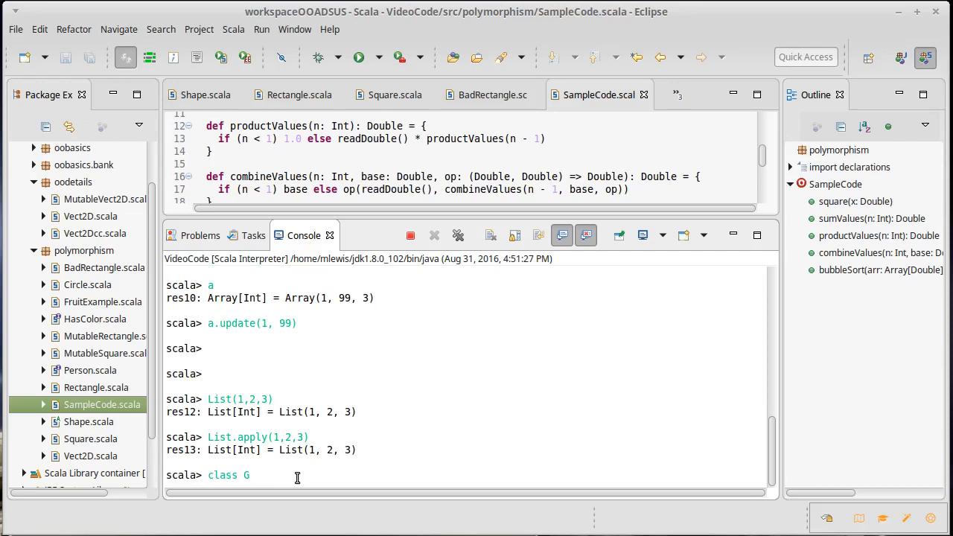
{"action": "type", "text": "{ def app"}
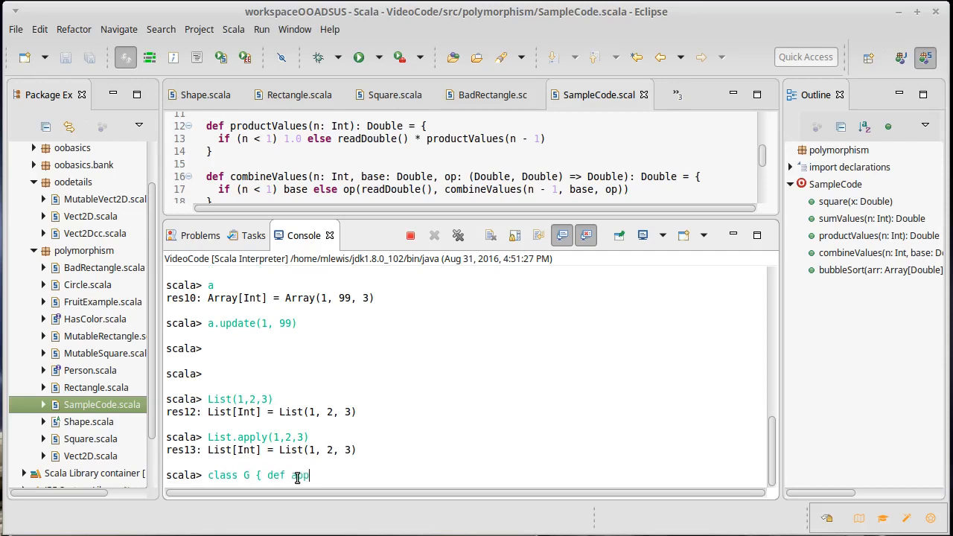
{"action": "type", "text": "ly(i"}
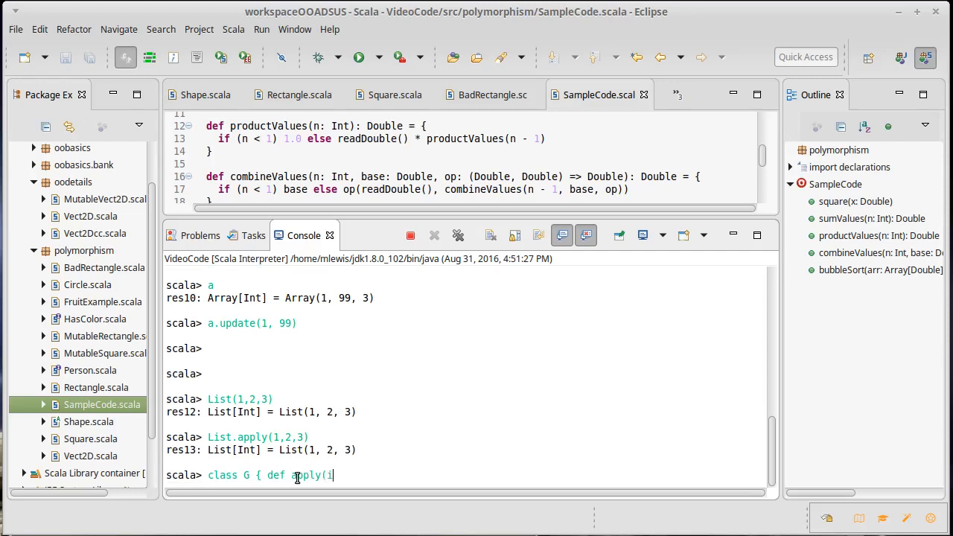
{"action": "type", "text": ":Int):"}
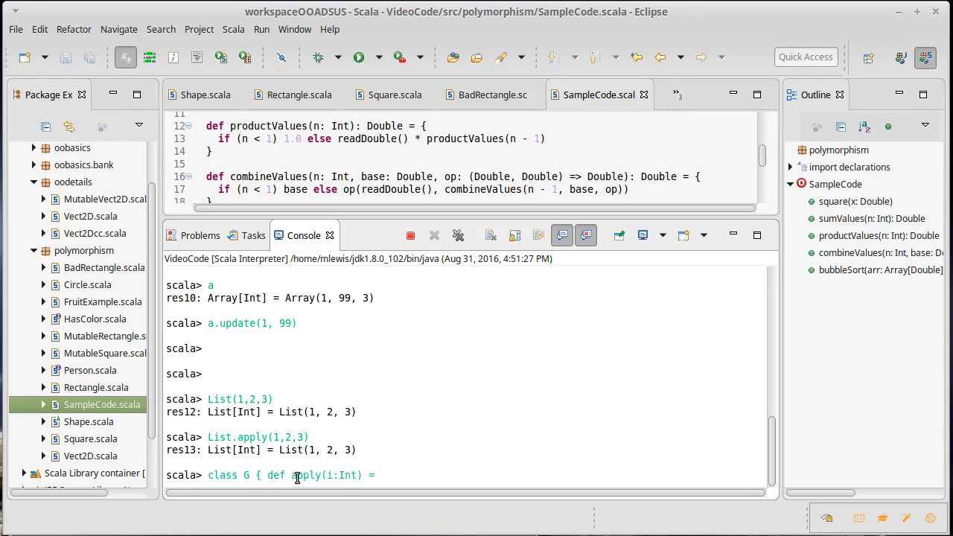
{"action": "type", "text": "2"}
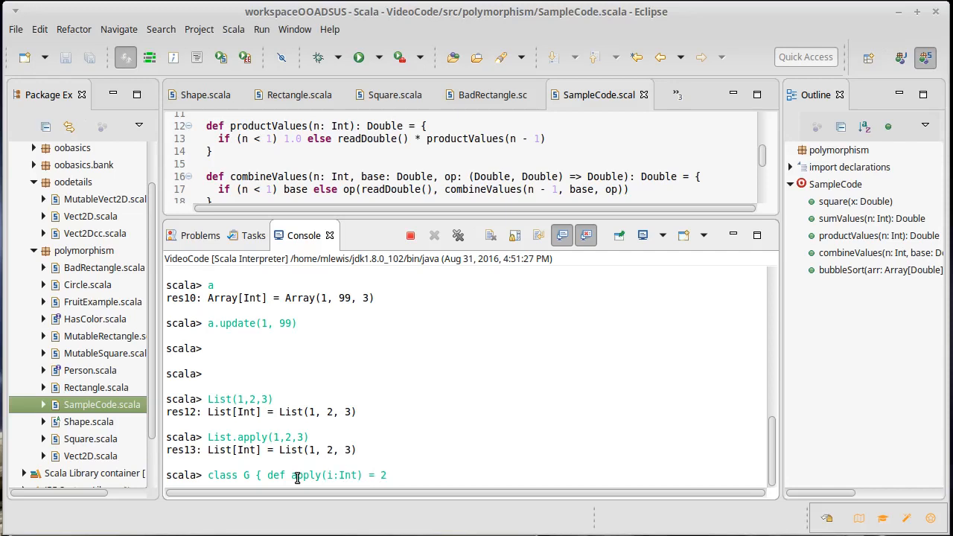
{"action": "type", "text": "*i"}
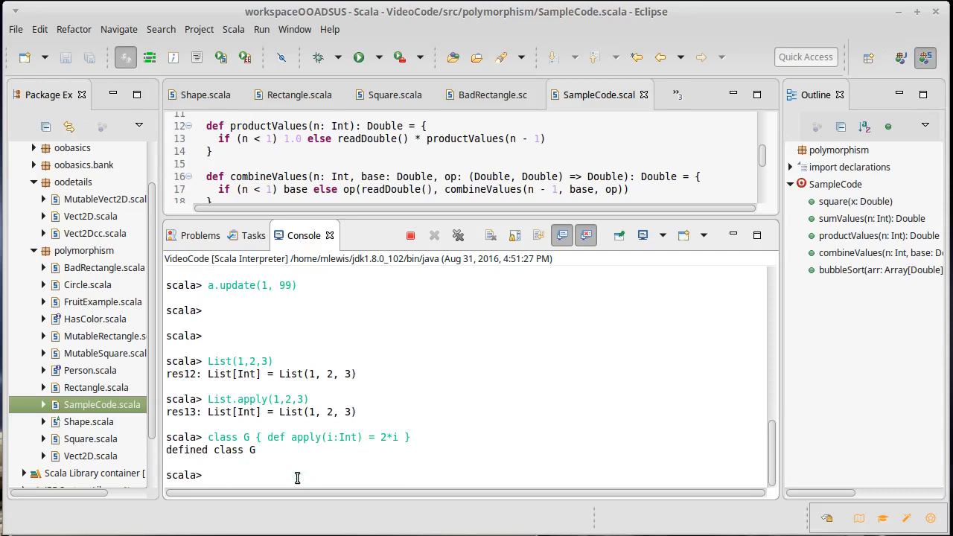
Create an instance val g = new G.
{"action": "type", "text": "val g ="}
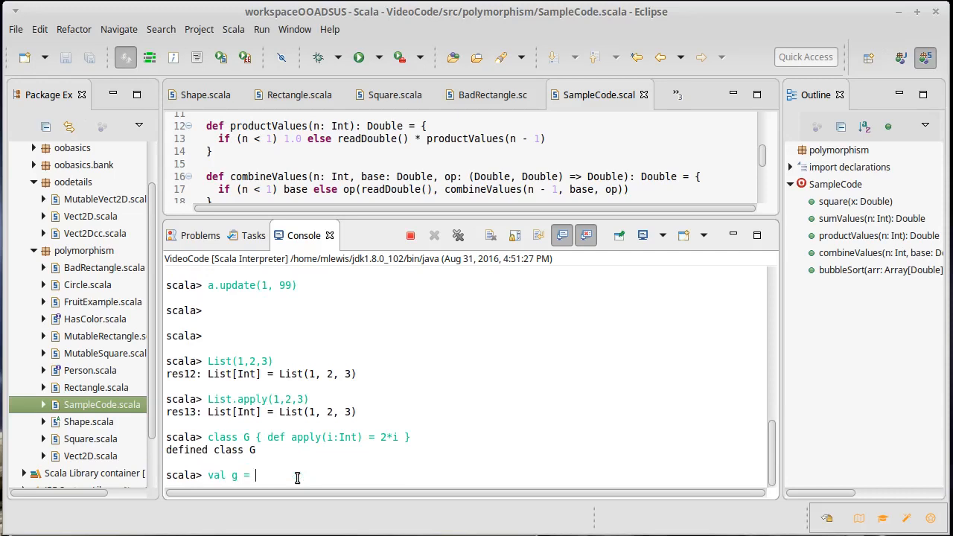
{"action": "type", "text": "new G"}
{"action": "type", "text": "g(5"}
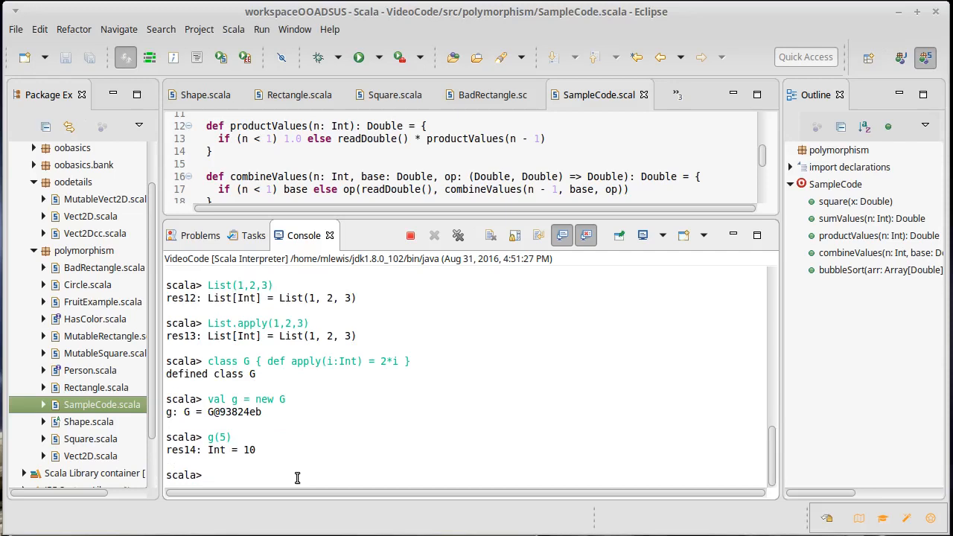
Run List(1,2,3).map(g) and get the type mismatch error: found G, required Int => ?
{"action": "type", "text": "List(1,2,3)"}
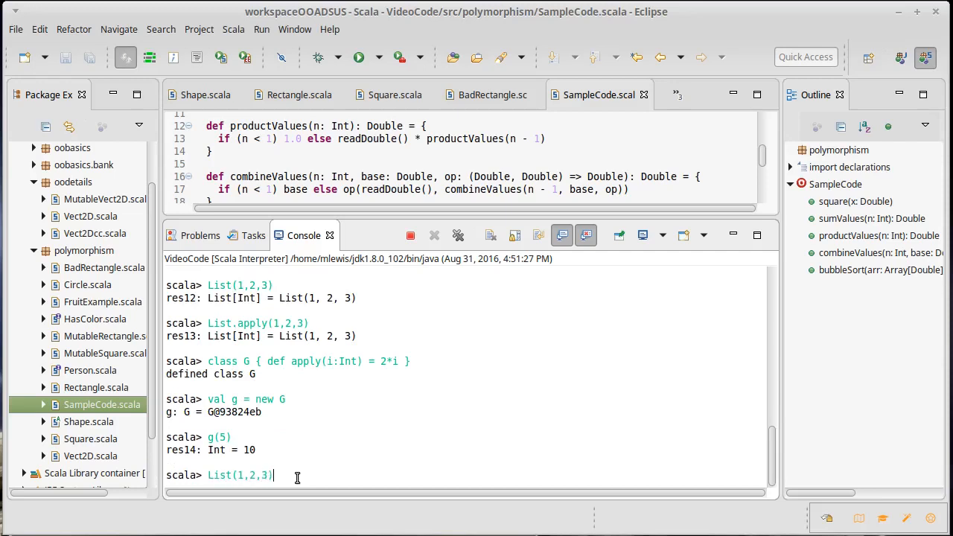
{"action": "type", "text": ".map(g)"}
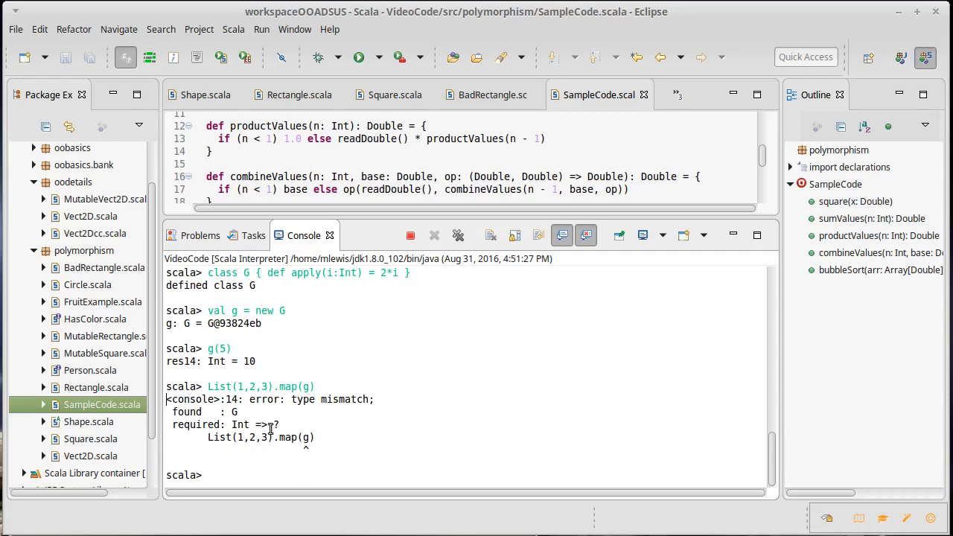
{"action": "double_click", "coordinate": [256, 424]}
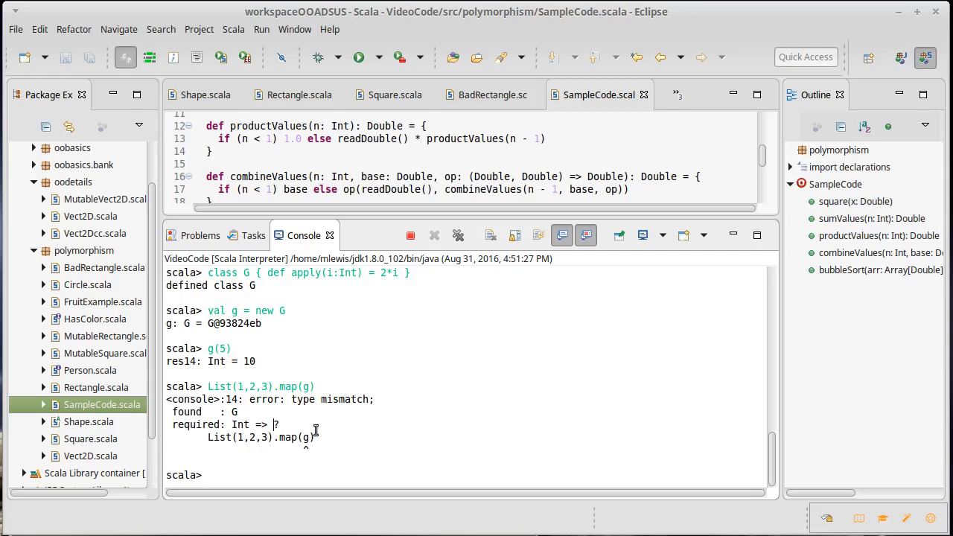
{"action": "mouse_move", "coordinate": [291, 279]}
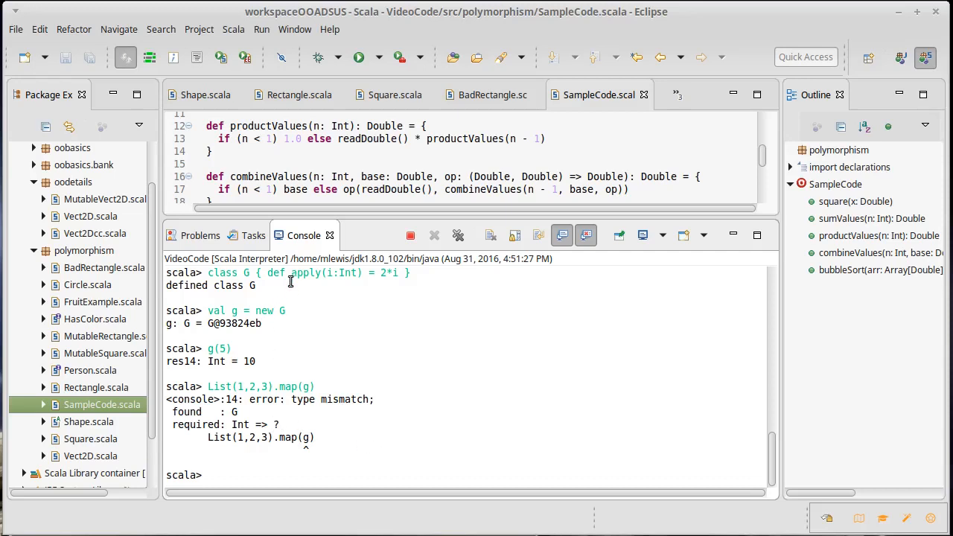
{"action": "mouse_move", "coordinate": [339, 417]}
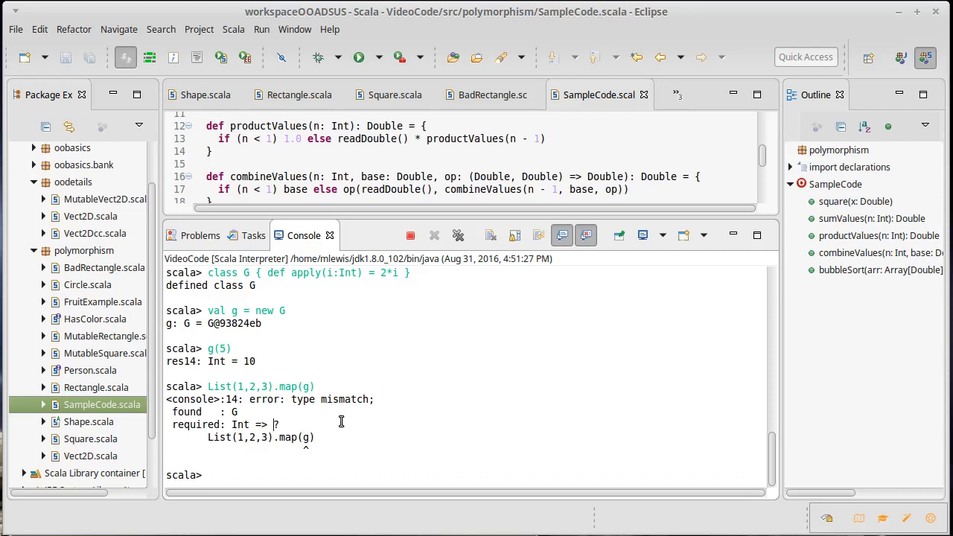
{"action": "mouse_move", "coordinate": [395, 465]}
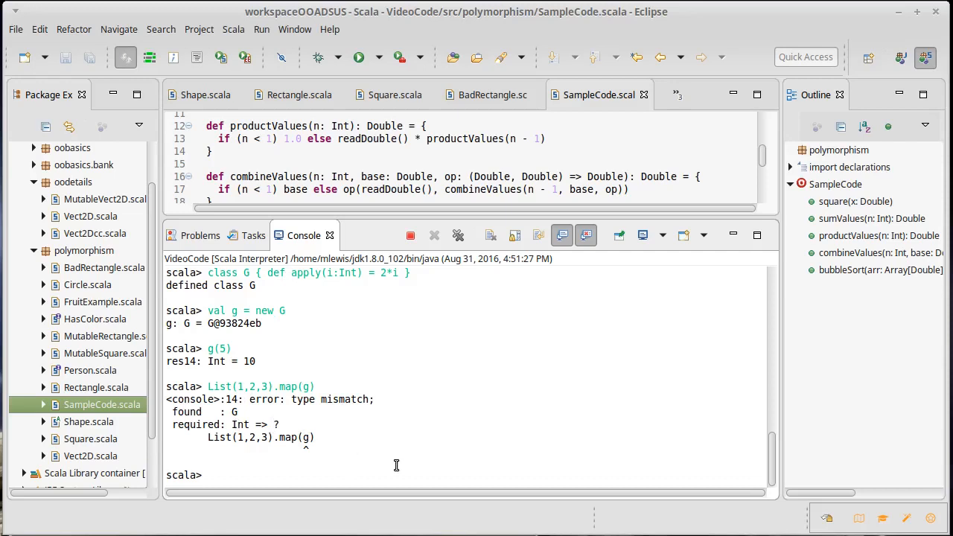
Define class F extends (Int => Int) { def apply(i:Int) = i*2 } in the interpreter.
{"action": "type", "text": "new"}
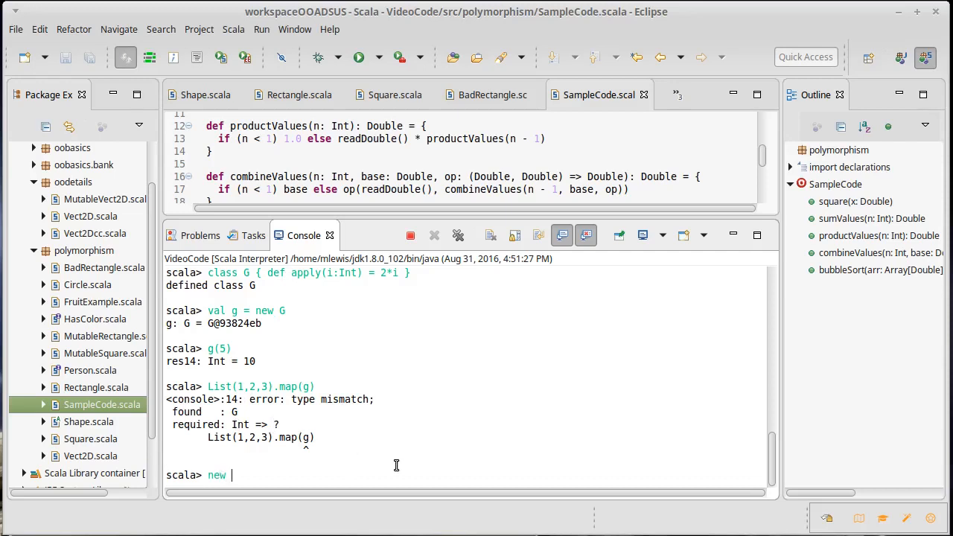
{"action": "type", "text": "class"}
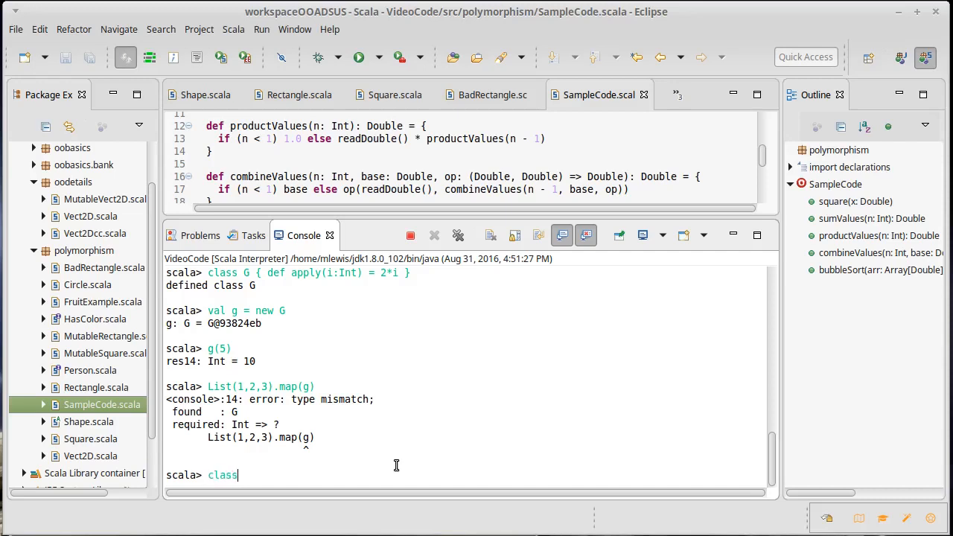
{"action": "type", "text": "F"}
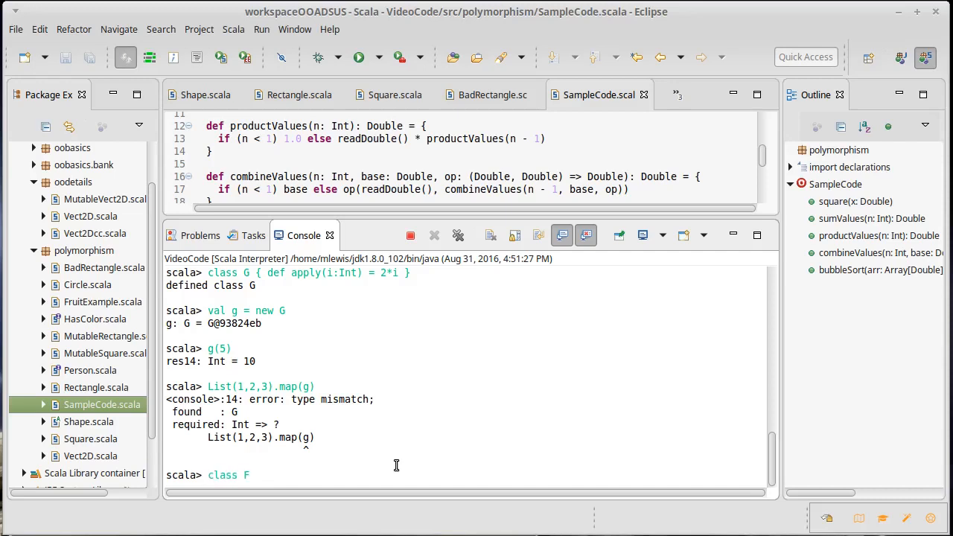
{"action": "type", "text": "extends"}
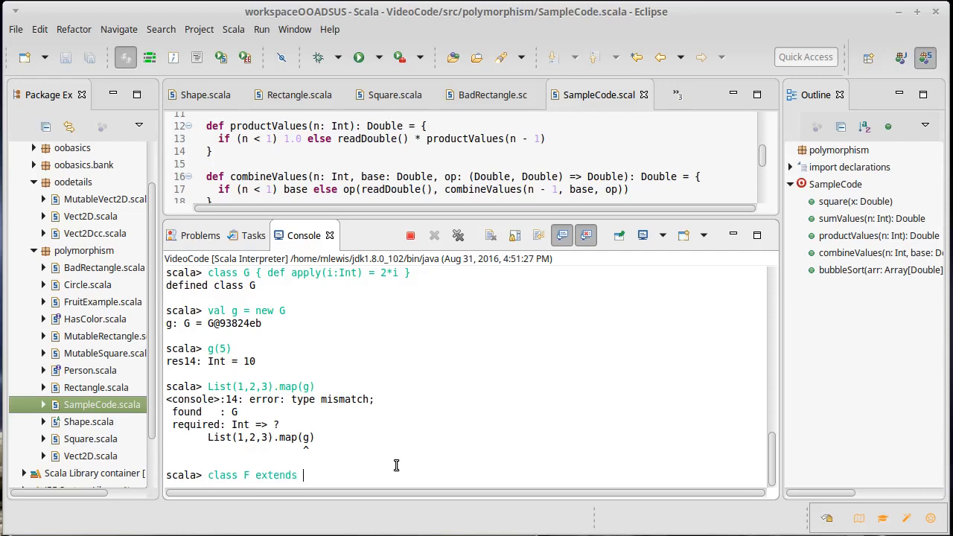
{"action": "type", "text": "("}
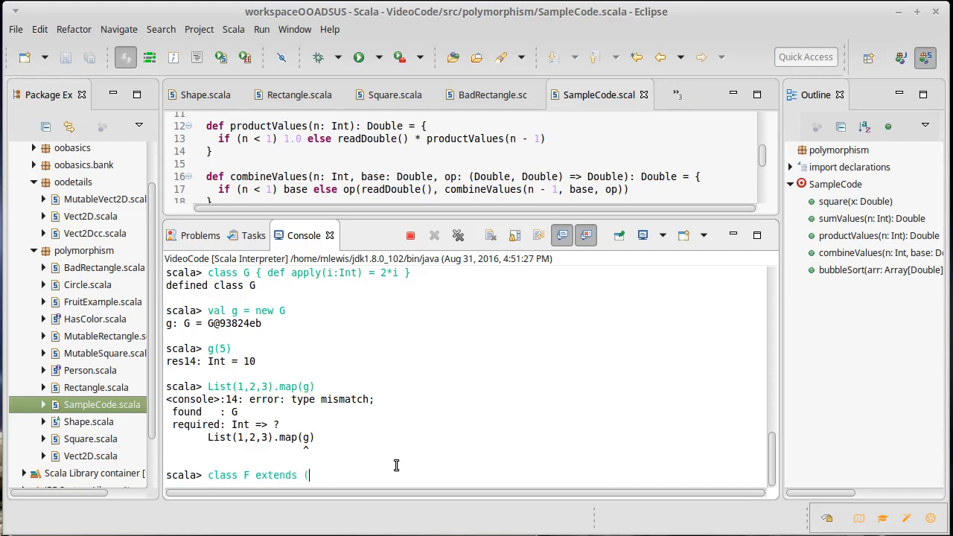
{"action": "type", "text": "Int ="}
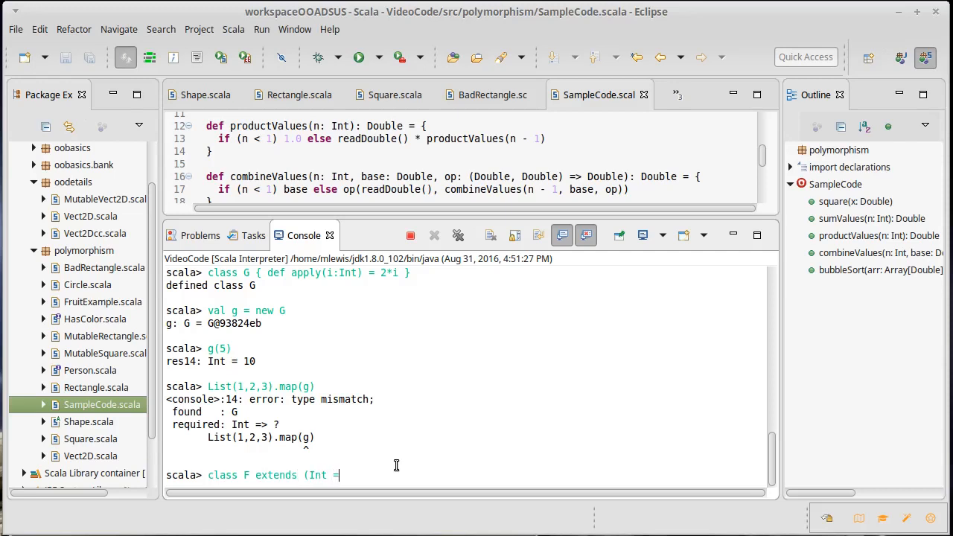
{"action": "type", "text": "=> Int)"}
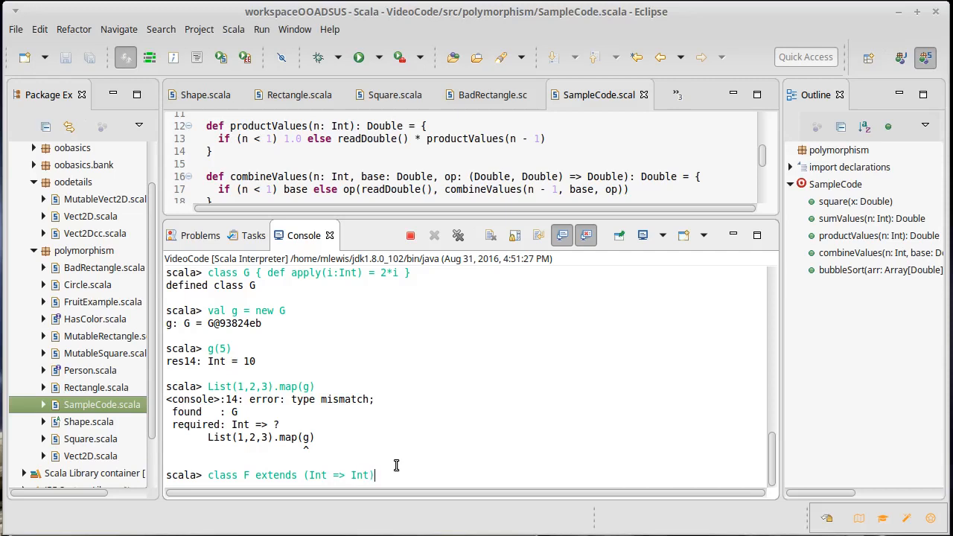
{"action": "type", "text": "{"}
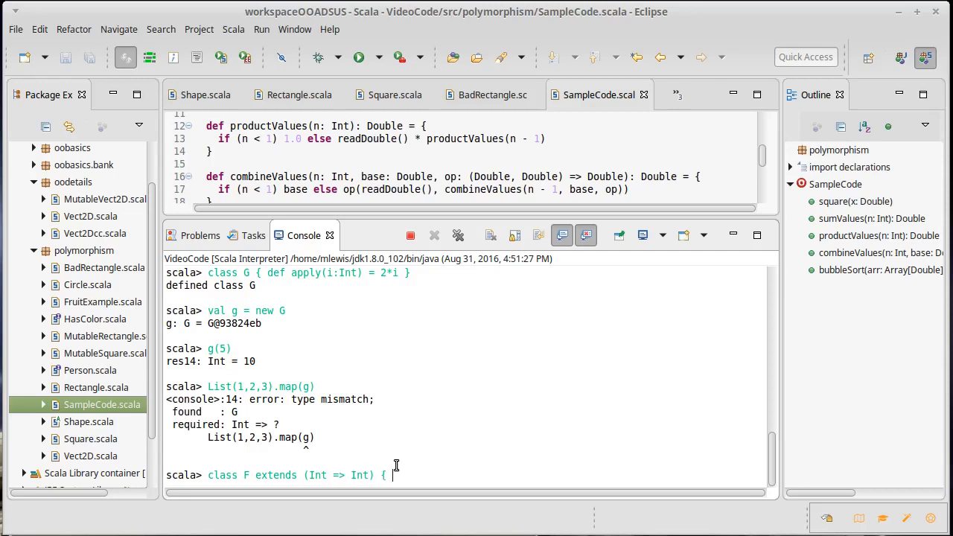
{"action": "type", "text": "def appl"}
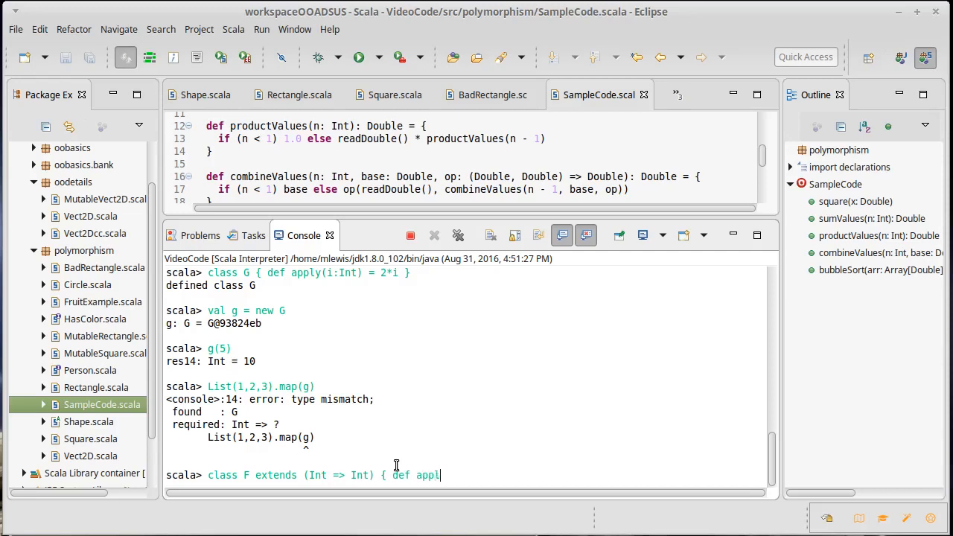
{"action": "type", "text": "y(i:"}
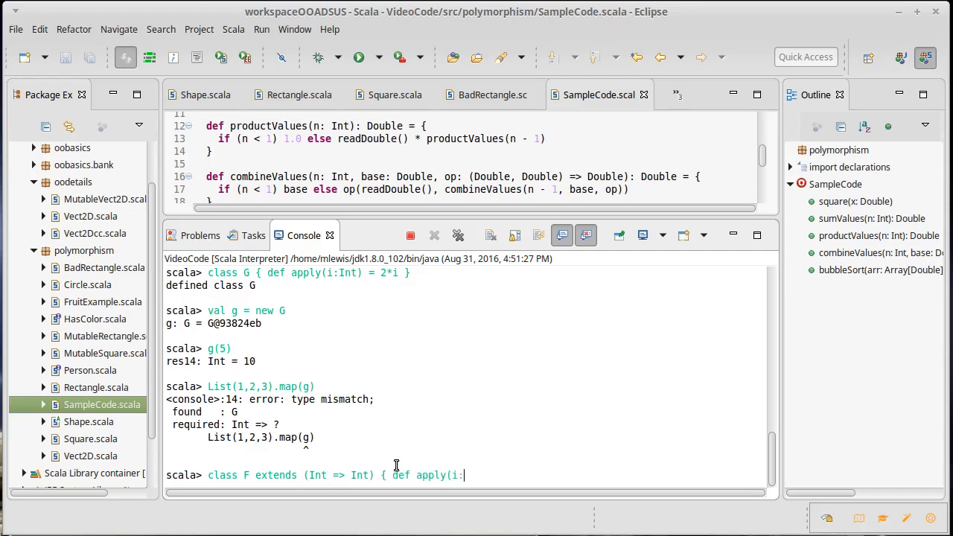
{"action": "type", "text": "Int)"}
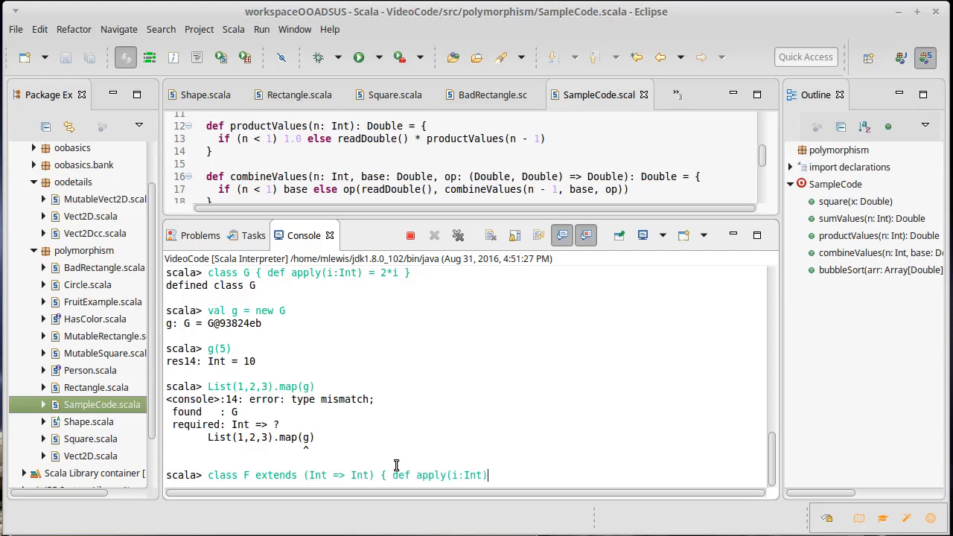
{"action": "type", "text": "= i*2"}
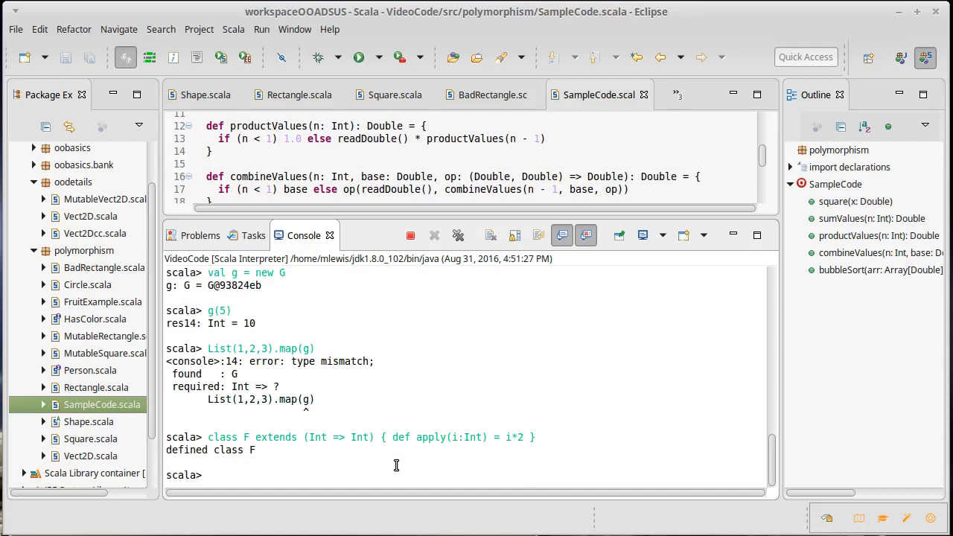
Create an instance val f = new F, reported as <function1>.
{"action": "type", "text": "val f = new F"}
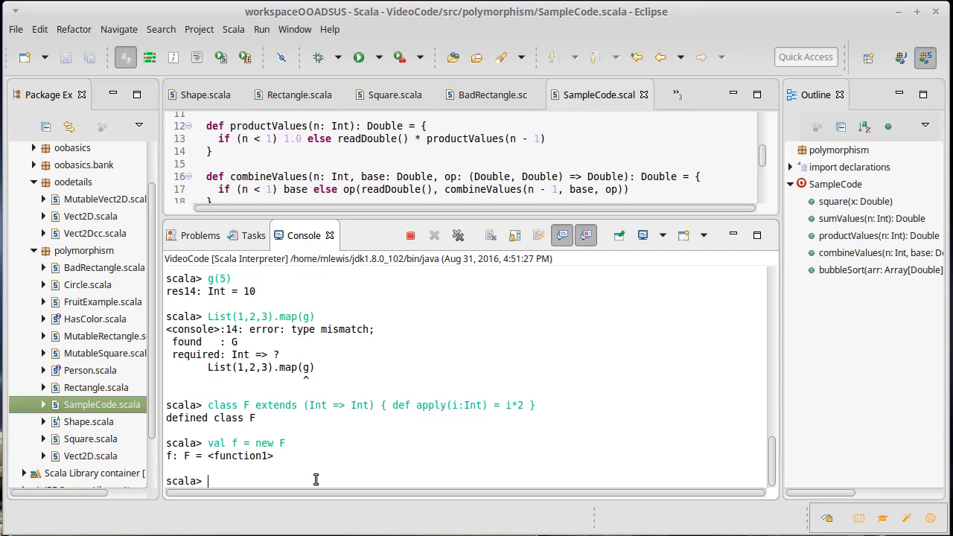
{"action": "mouse_move", "coordinate": [308, 405]}
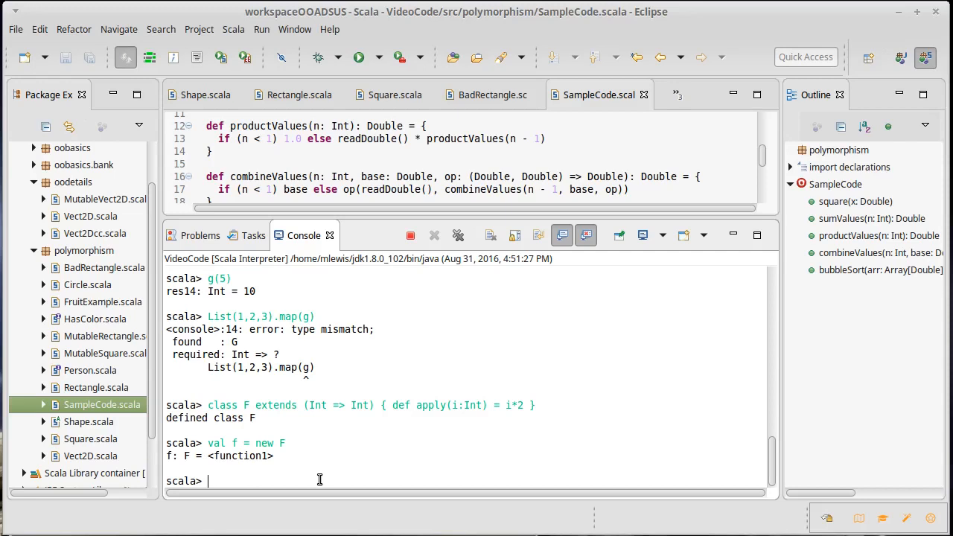
Run List(1,2,3).map(f) and get List(2, 4, 6) back.
{"action": "type", "text": "List(1,2,3"}
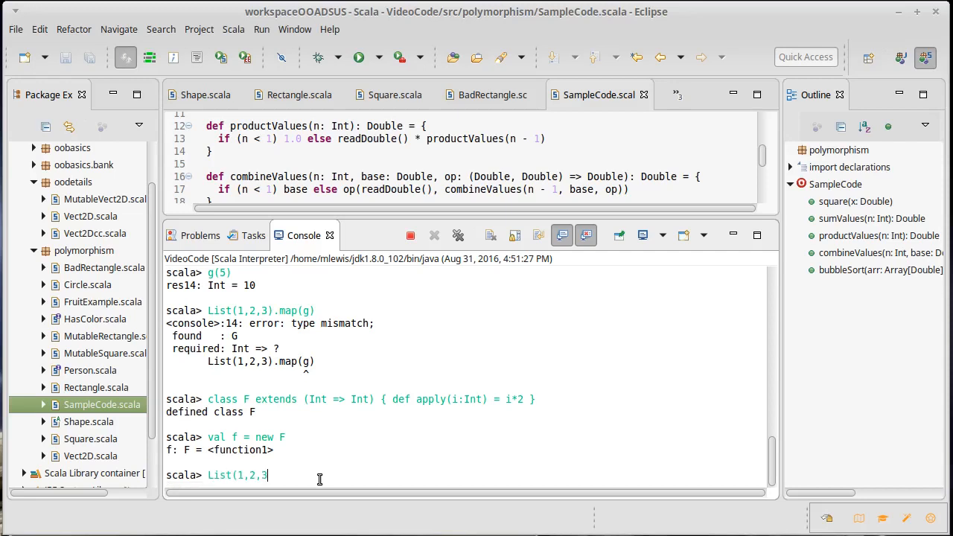
{"action": "type", "text": ").map(f)"}
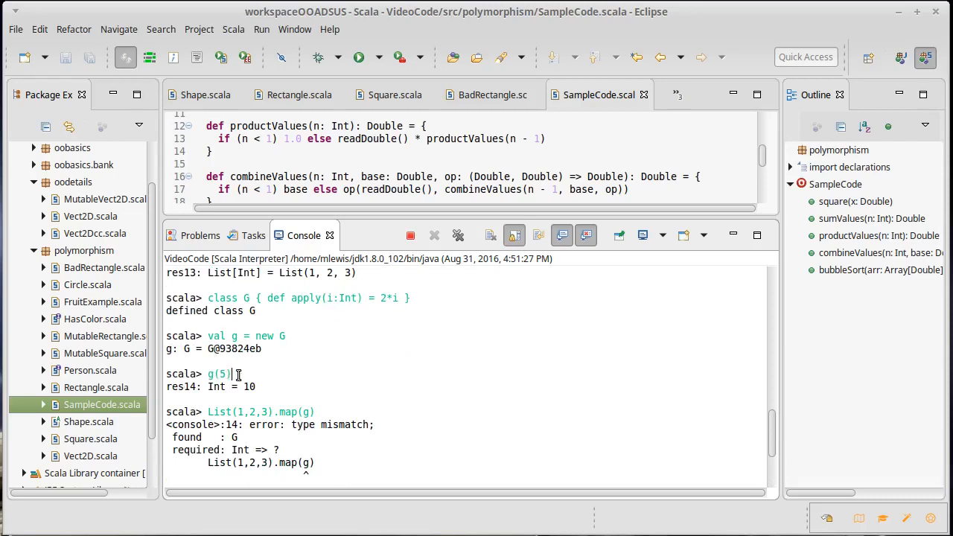
{"action": "double_click", "coordinate": [296, 411]}
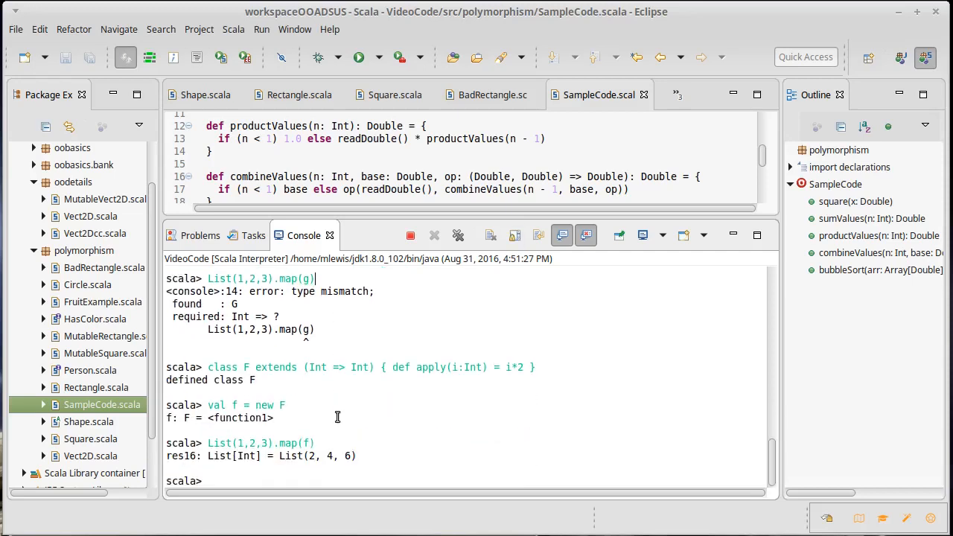
{"action": "mouse_move", "coordinate": [417, 402]}
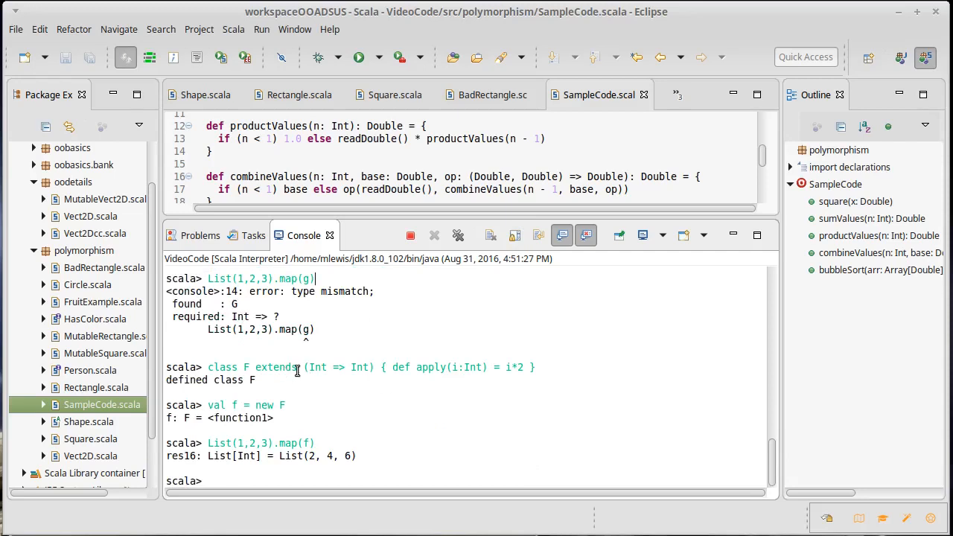
Highlight the Int => Int parent type in the class F line, then clear the highlight.
{"action": "double_click", "coordinate": [339, 366]}
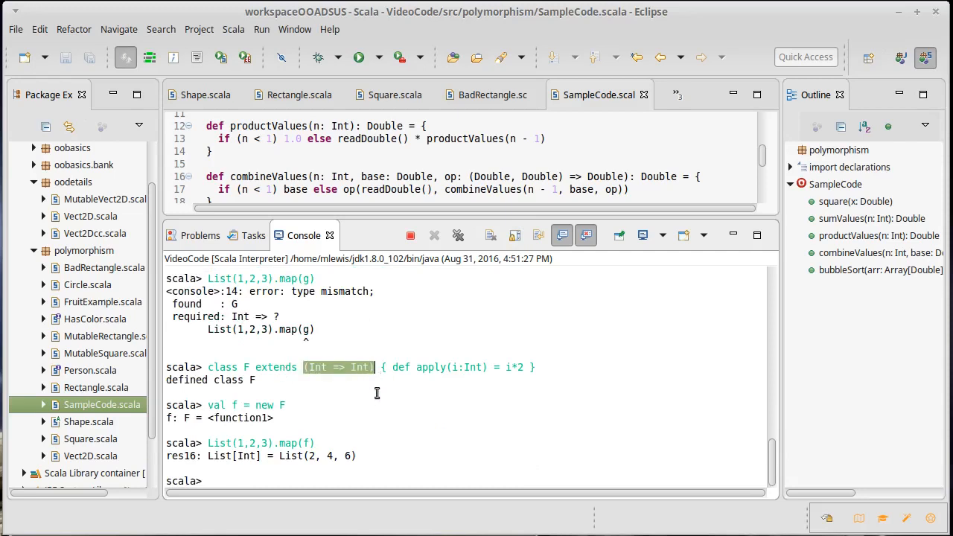
{"action": "left_click", "coordinate": [393, 393]}
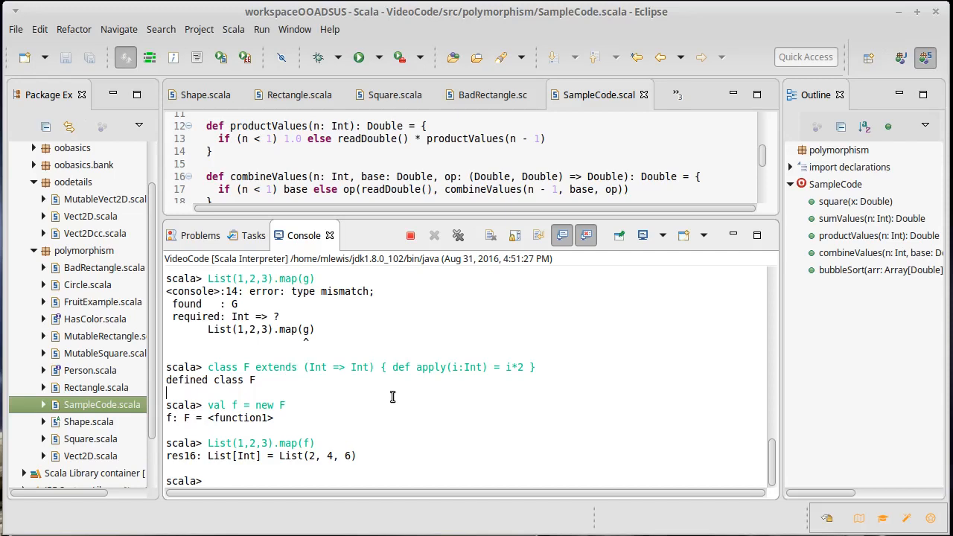